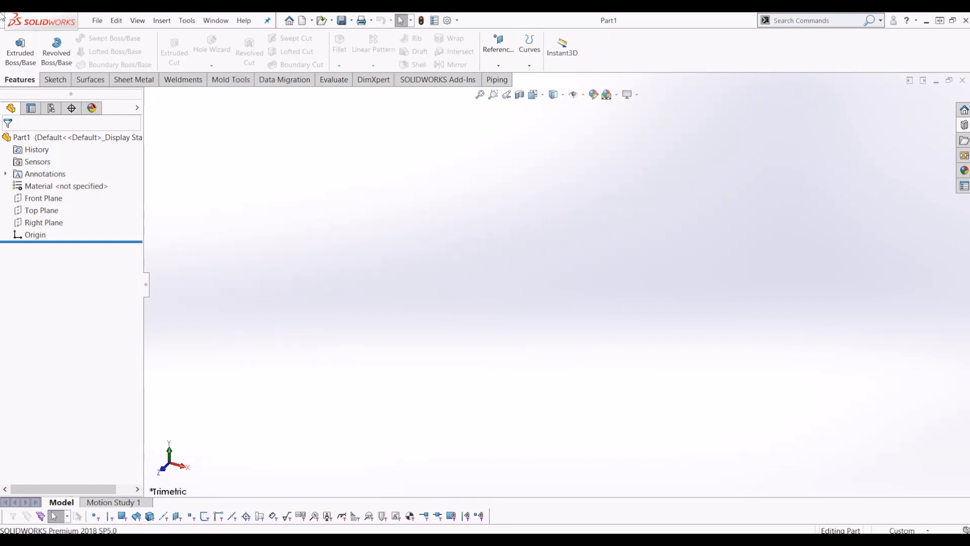
mouse_move(175, 276)
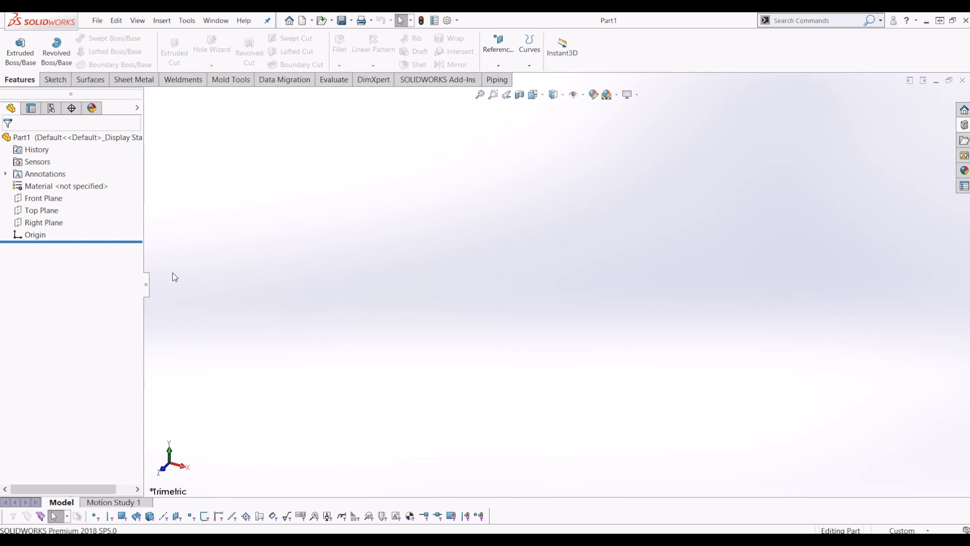
mouse_move(188, 163)
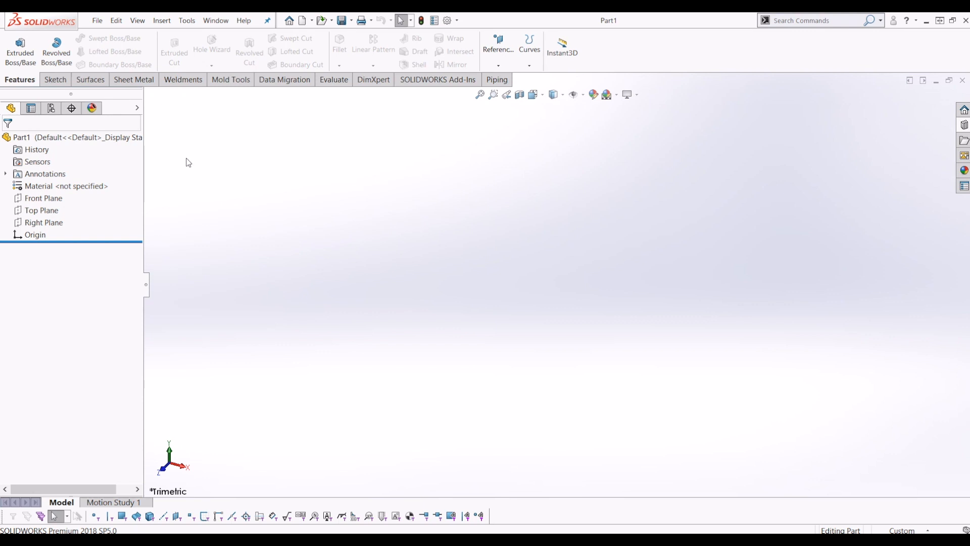
mouse_move(708, 179)
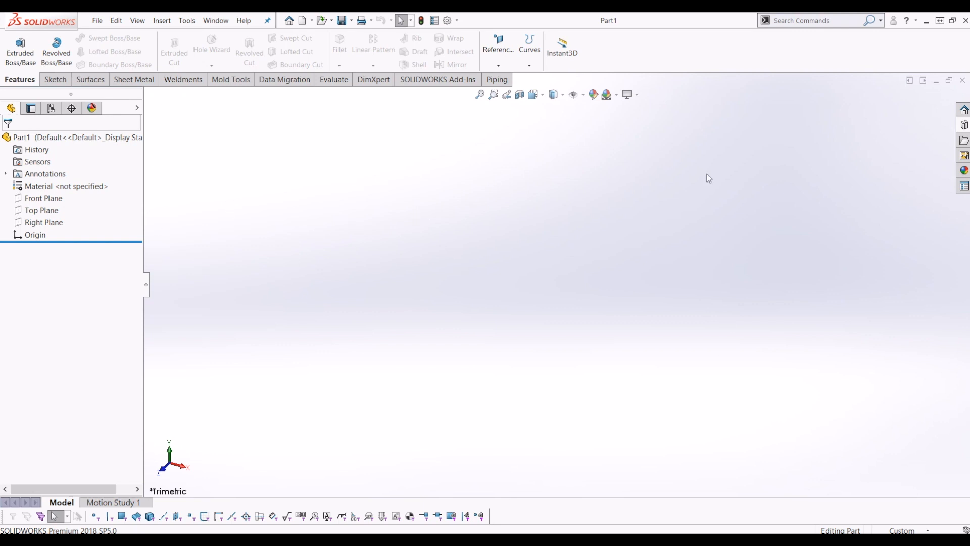
mouse_move(435, 312)
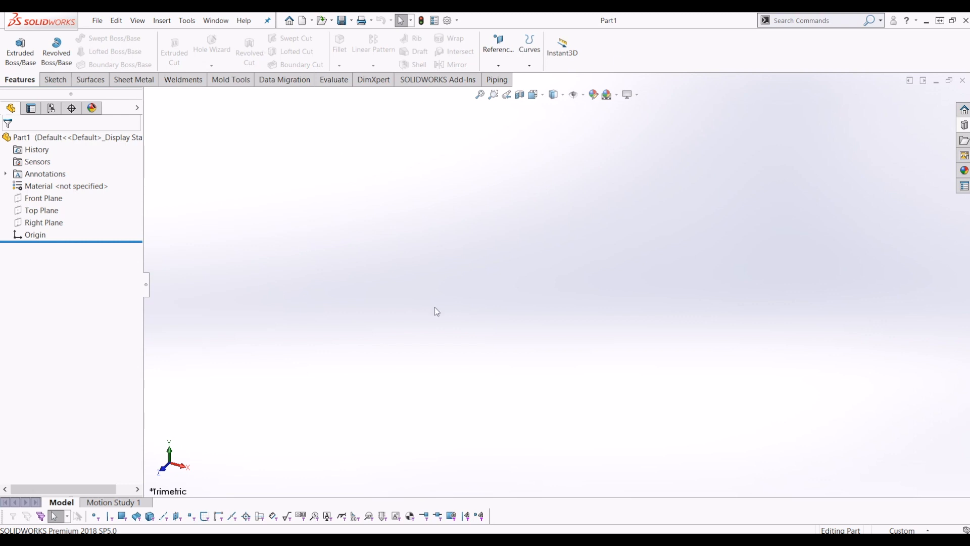
Step: Sketch a 50 mm diameter circle at the origin on the Top Plane and exit the sketch
click(44, 210)
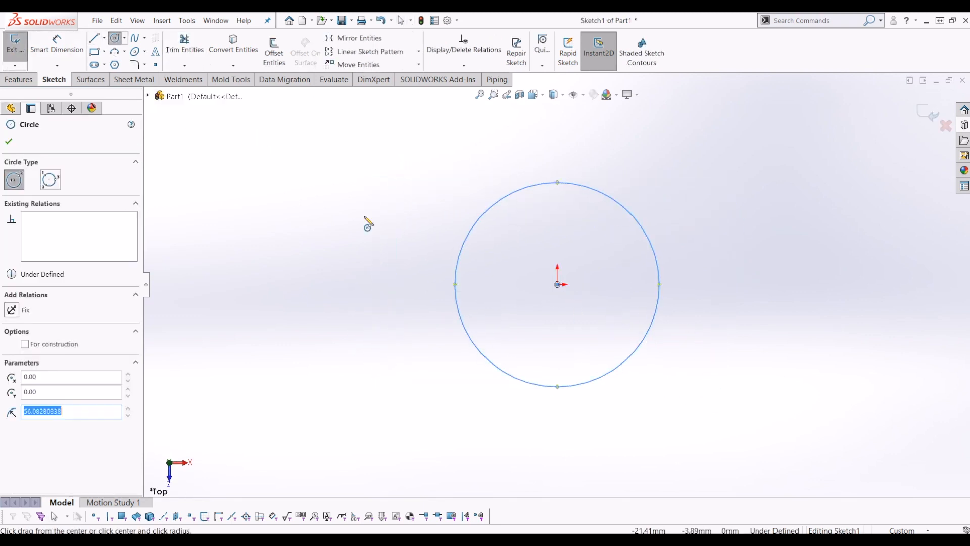
click(8, 141)
text(50)
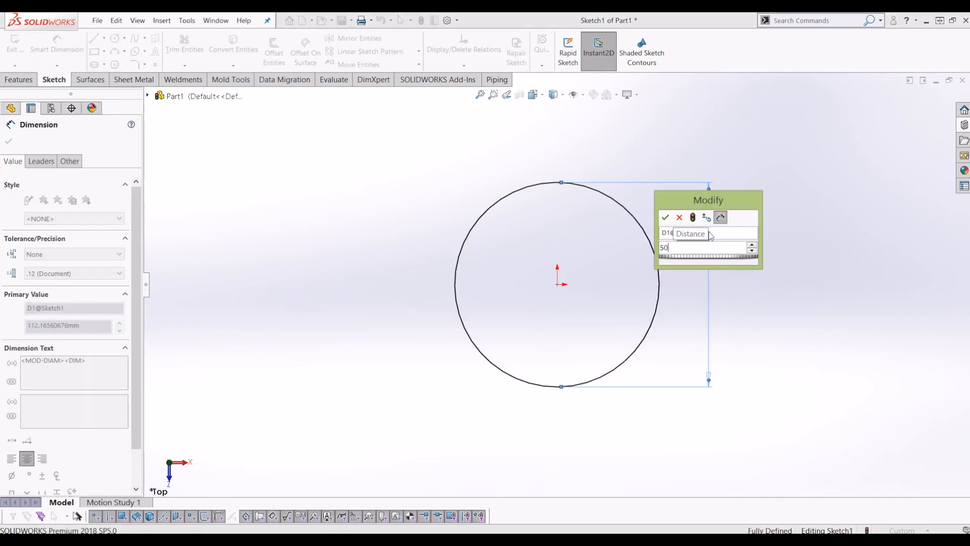
click(666, 217)
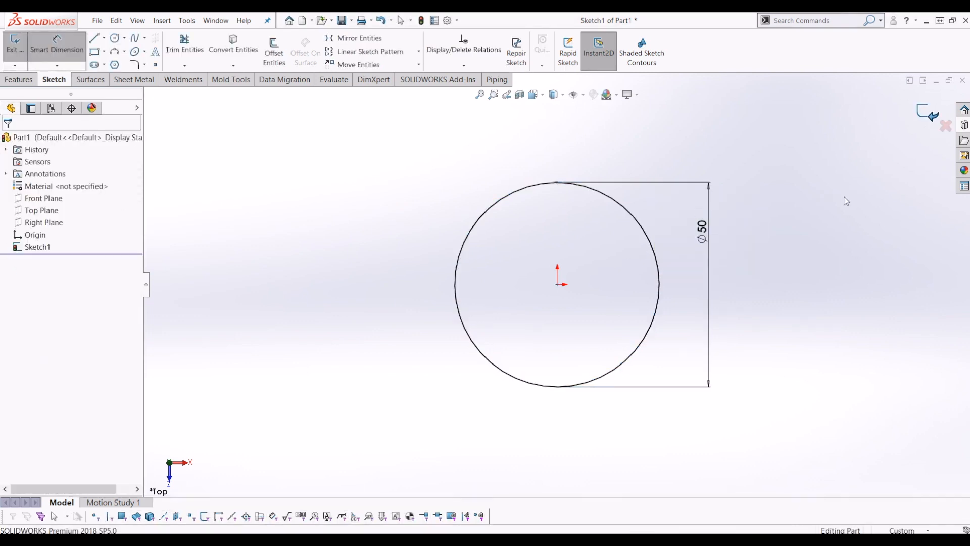
click(13, 47)
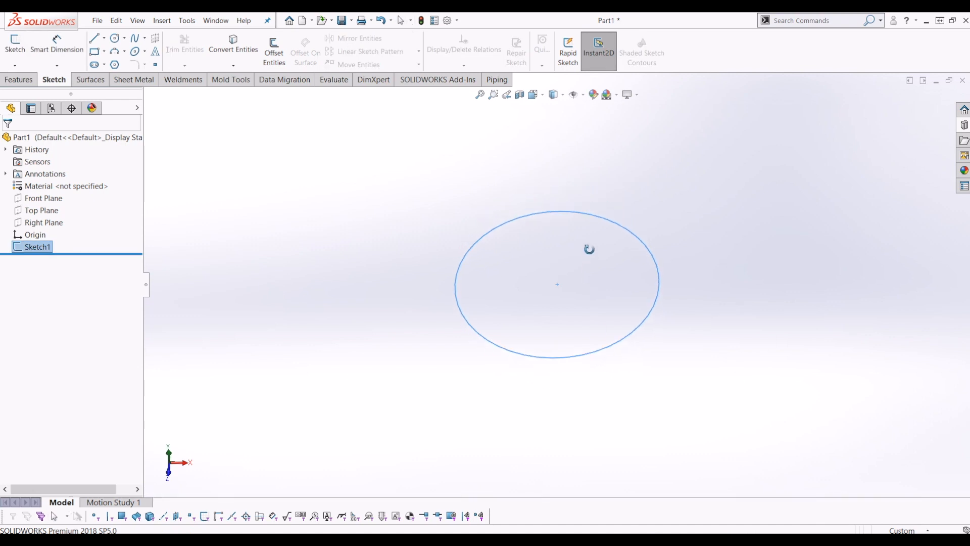
click(18, 79)
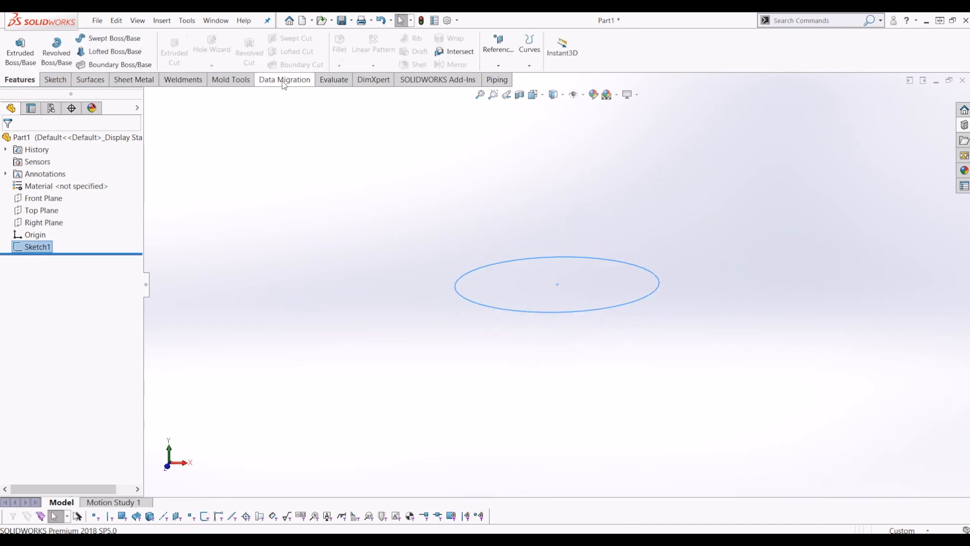
Step: Create a helix on the circle with 50 mm pitch, 2 revolutions and a 225° start angle
click(529, 49)
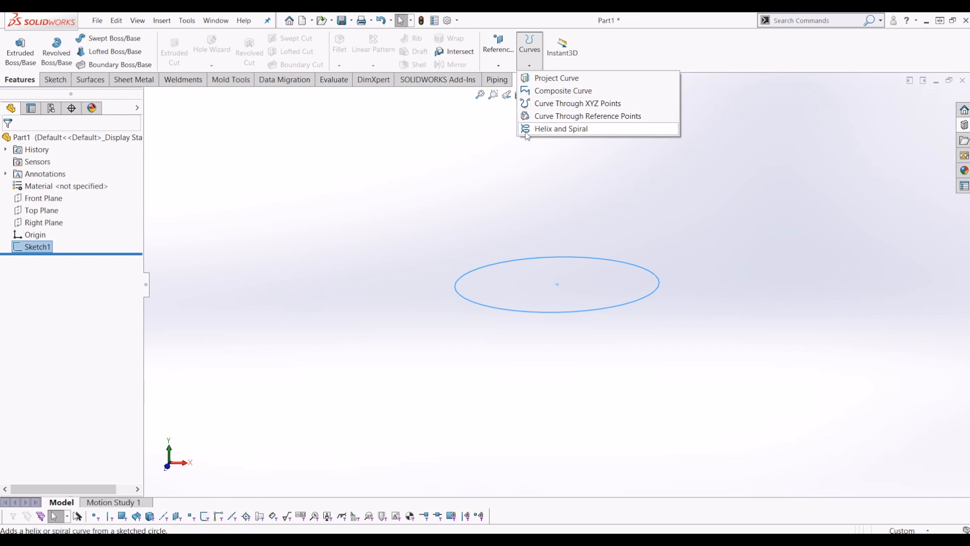
click(559, 129)
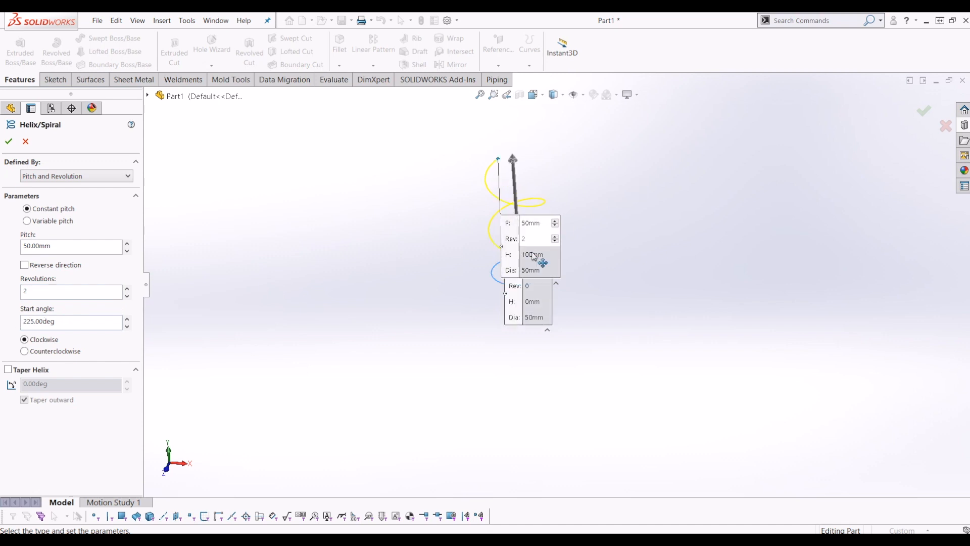
click(9, 141)
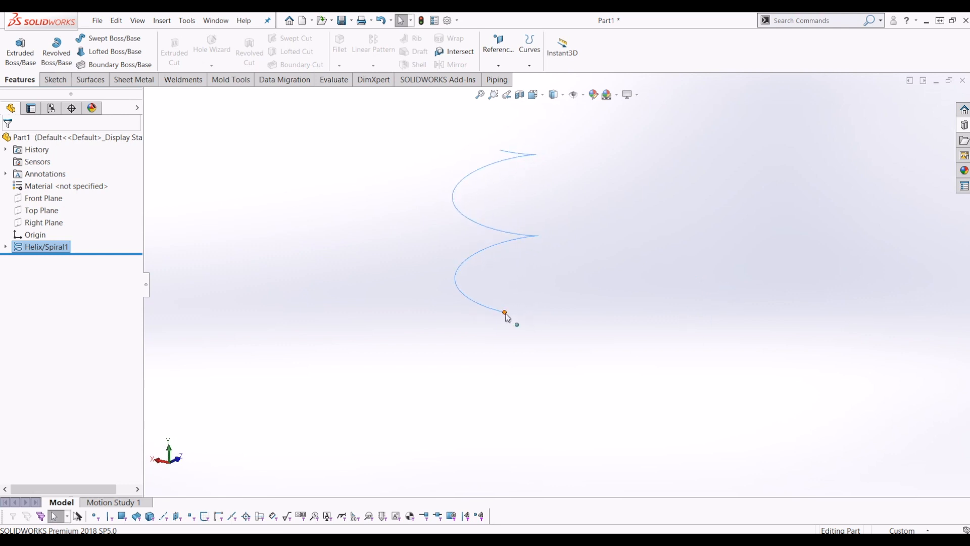
click(378, 138)
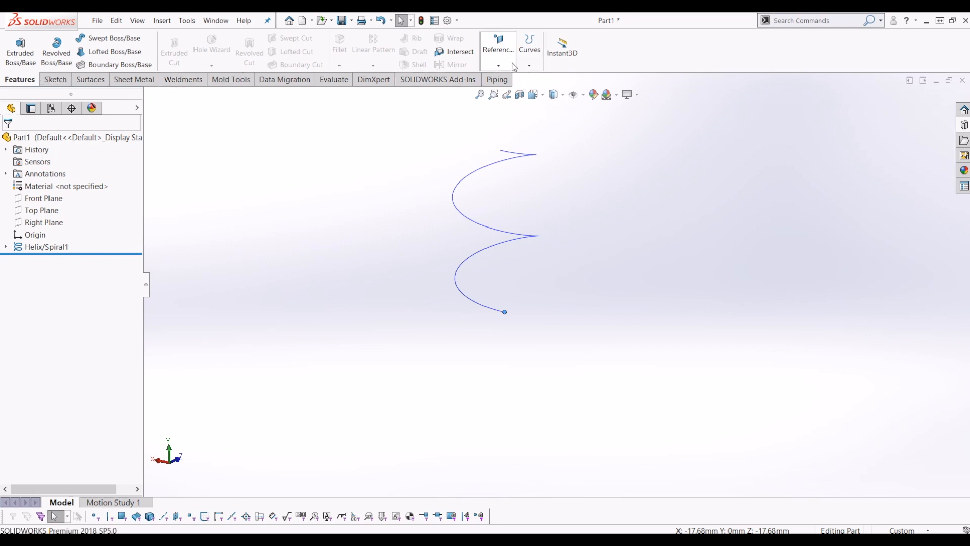
Step: Add Plane1 through the helix's lower end point, parallel to the Front Plane
click(498, 67)
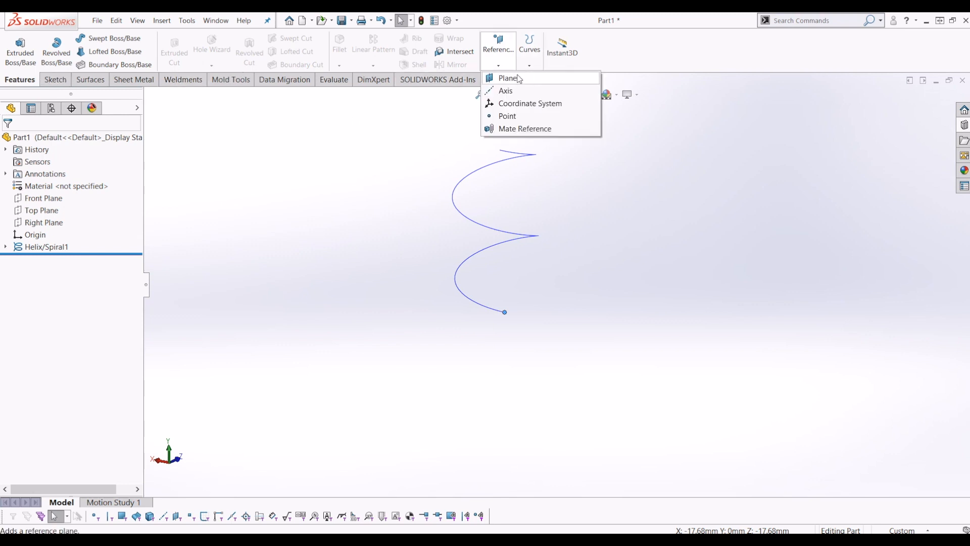
click(507, 78)
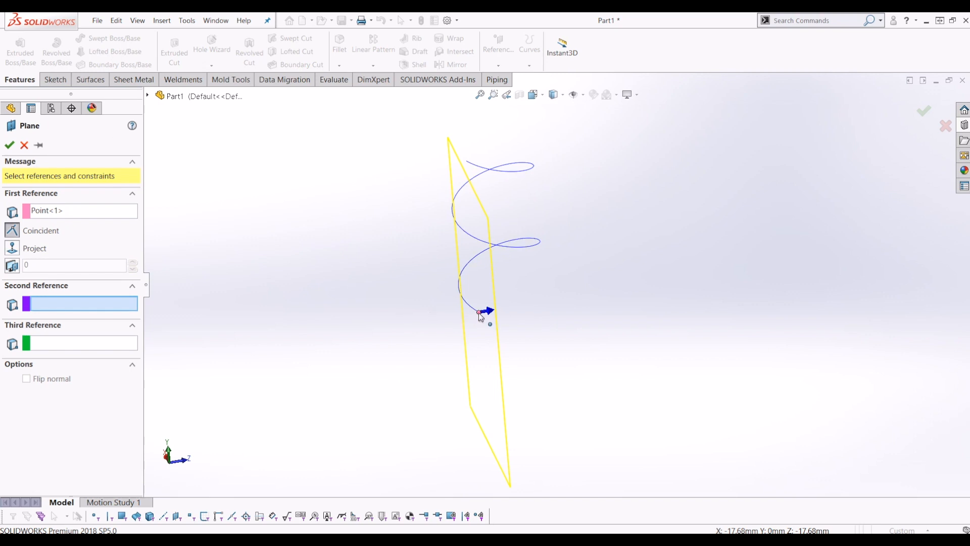
click(148, 96)
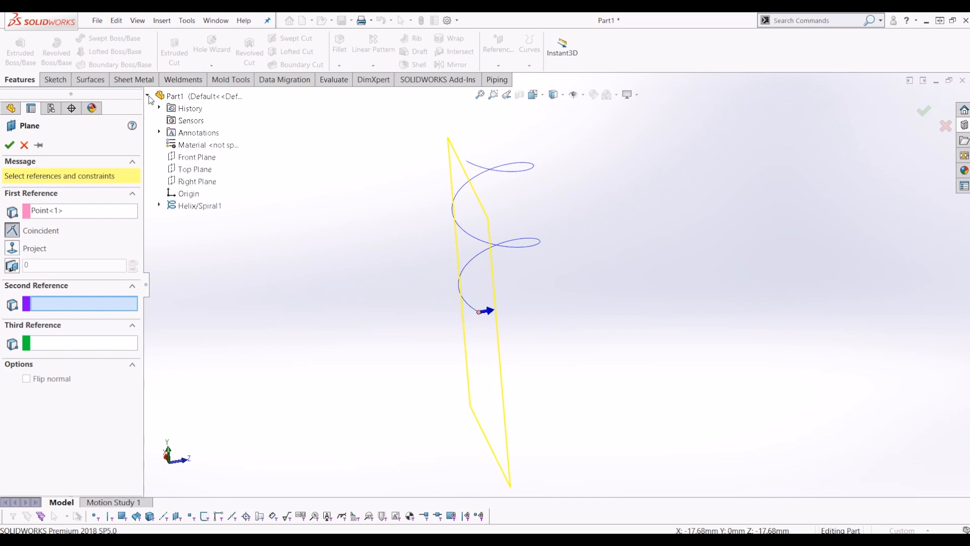
click(196, 156)
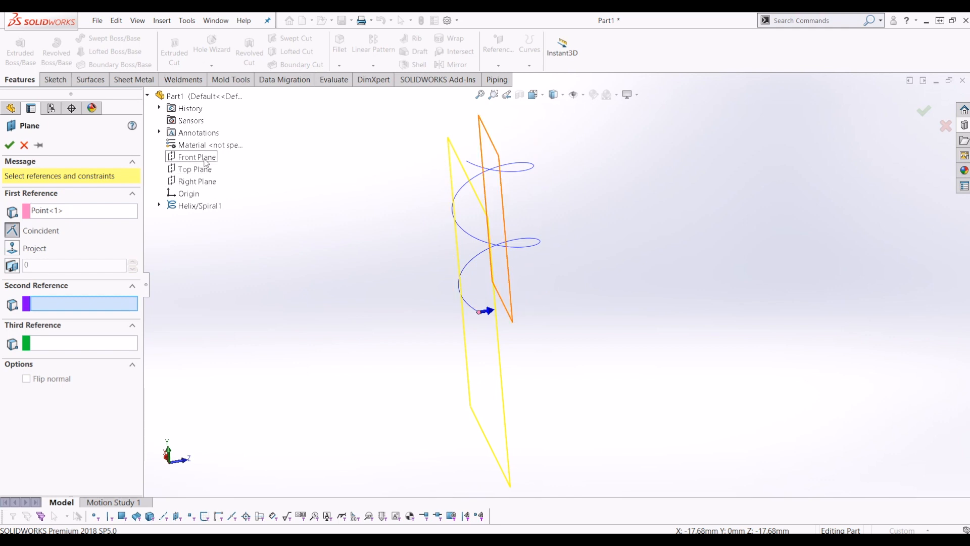
click(198, 156)
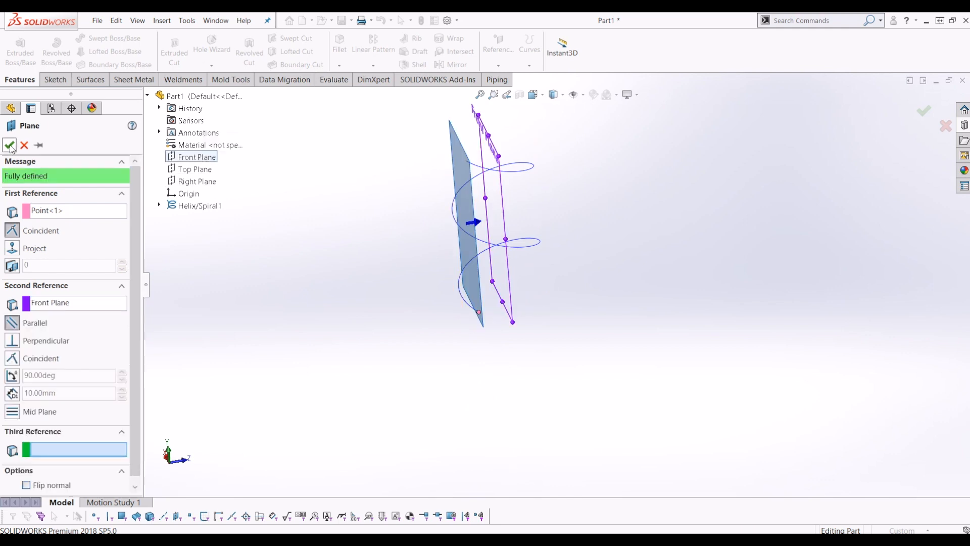
click(9, 145)
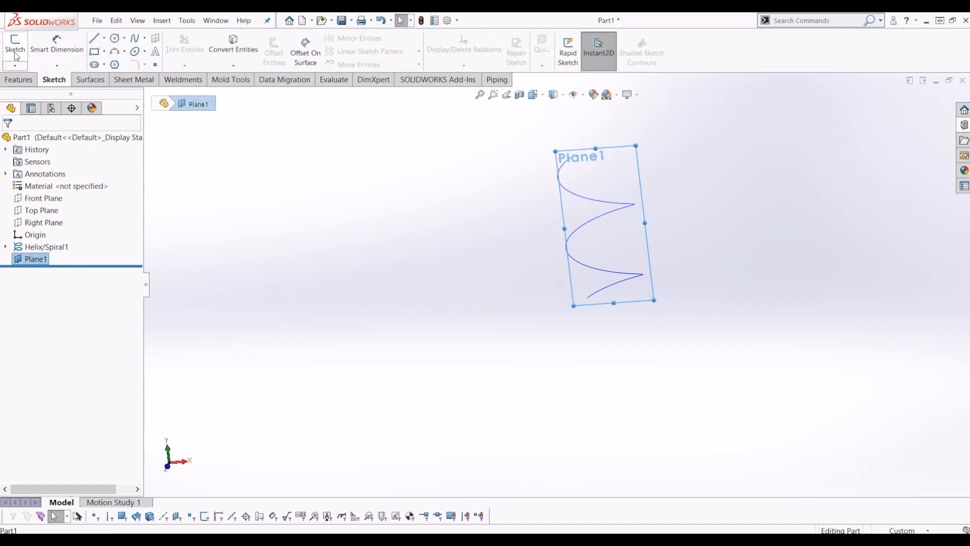
Step: Start a sketch on Plane1, viewed face-on, with lines linking the circle, helix end and origin
click(15, 44)
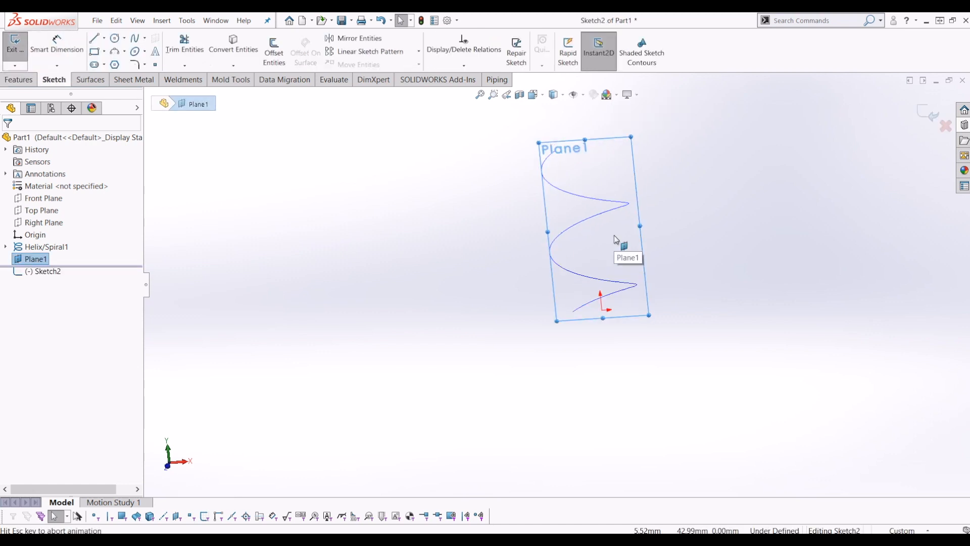
click(114, 38)
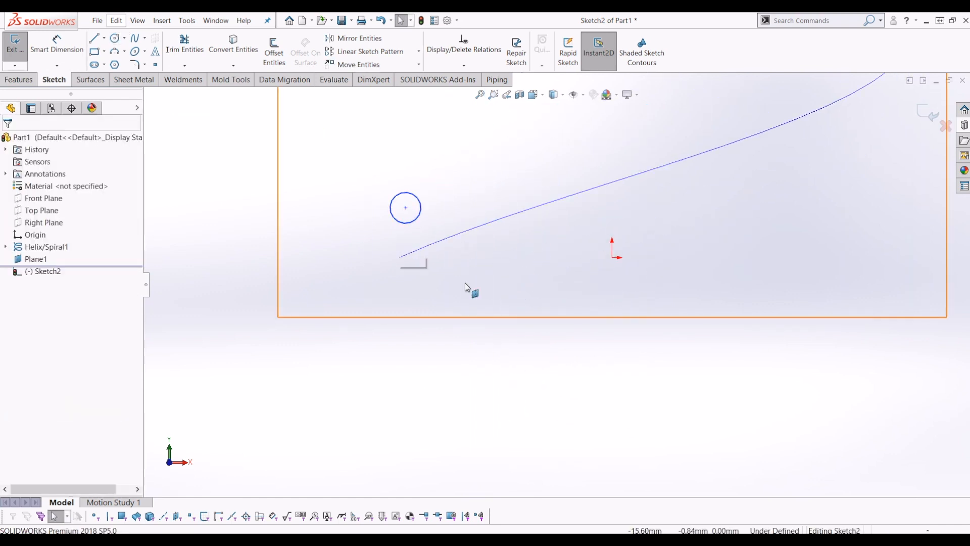
click(94, 39)
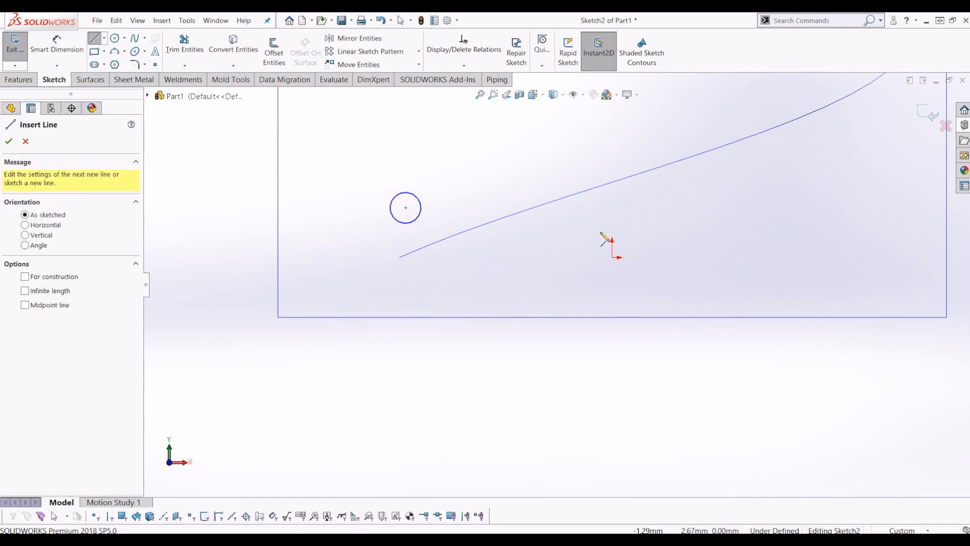
click(403, 259)
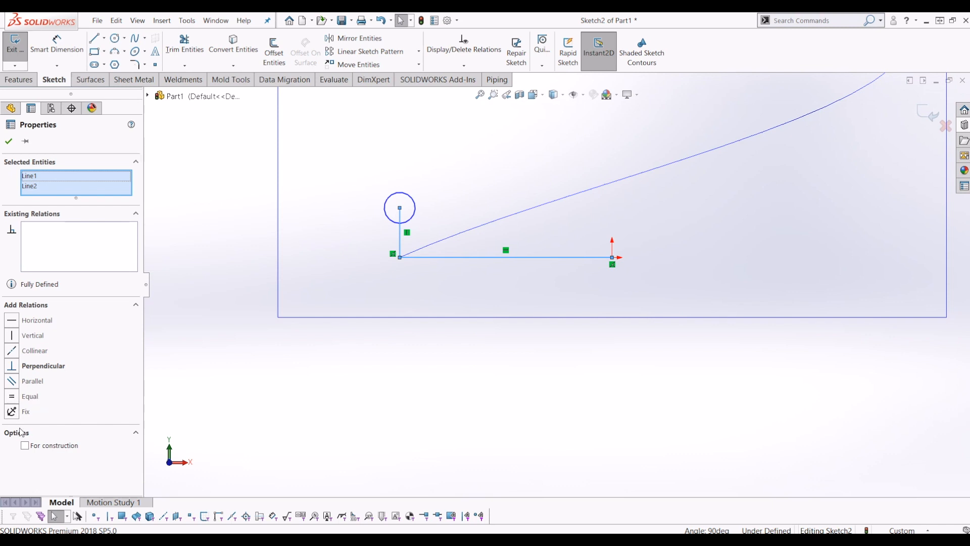
Step: Make the lines perpendicular, dimension the 4 mm offset and Ø2 mm circle, then exit
click(8, 141)
text(4)
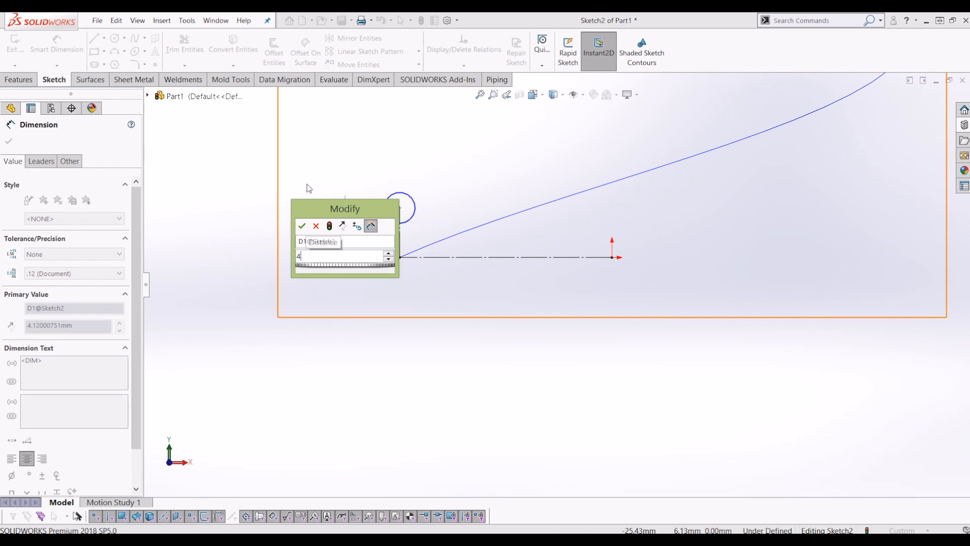
click(302, 225)
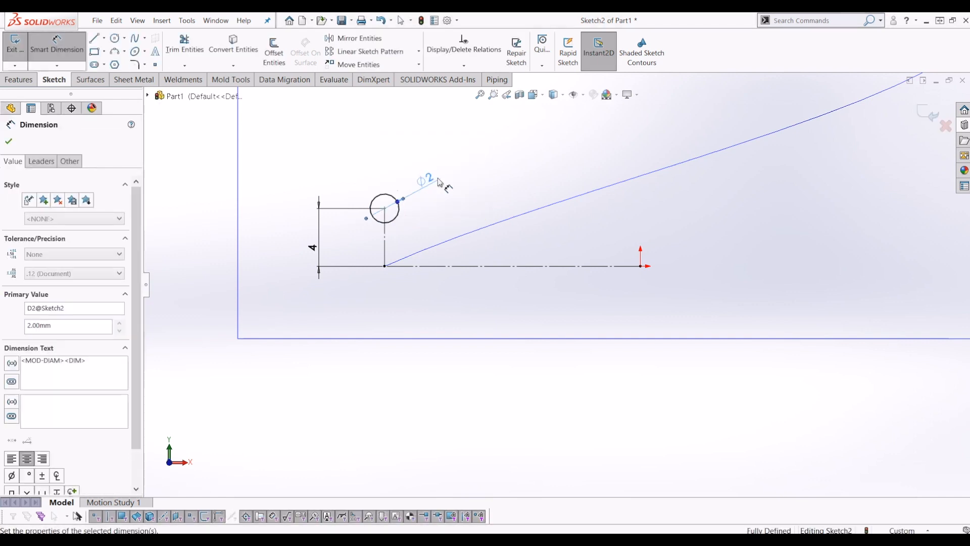
click(9, 141)
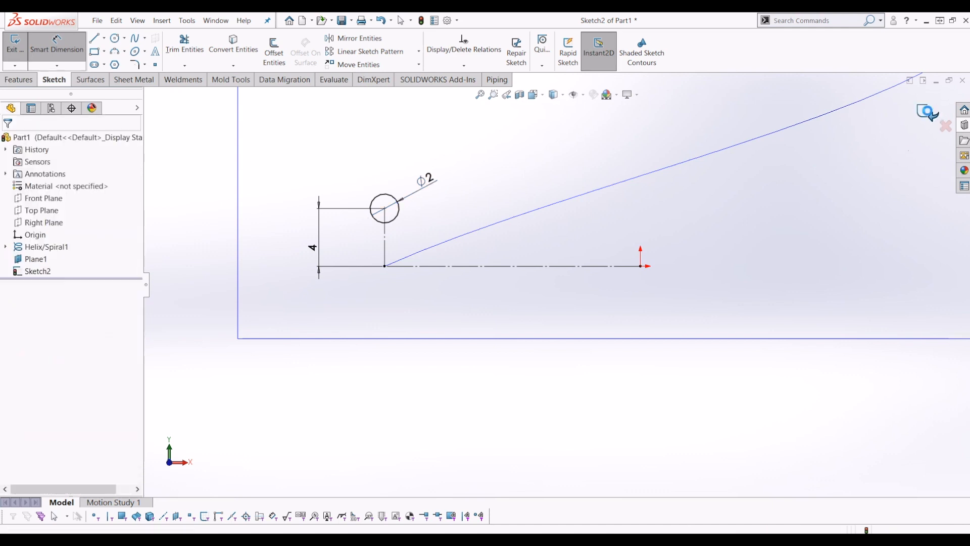
click(15, 47)
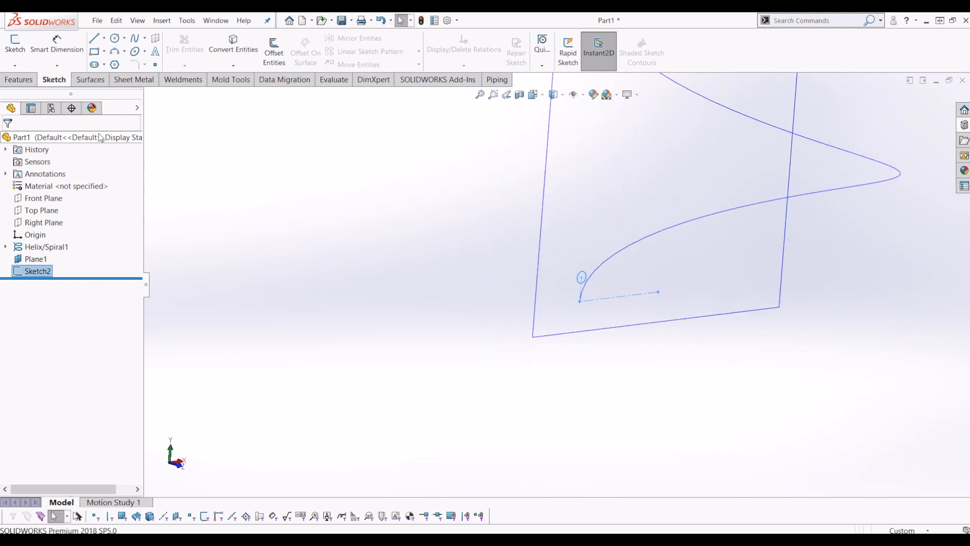
Step: Sweep Sketch2 along Helix/Spiral1 with a specified twist of 60 revolutions
click(19, 79)
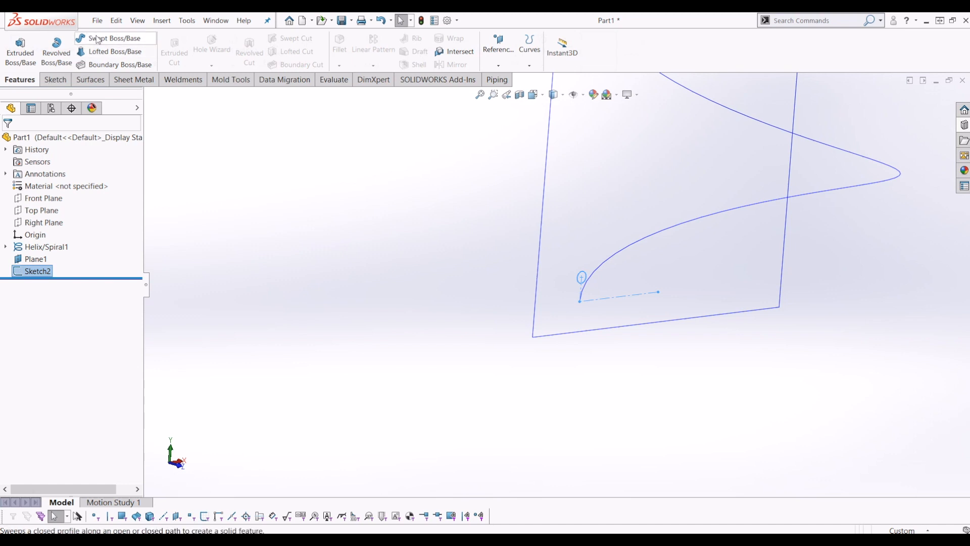
click(114, 38)
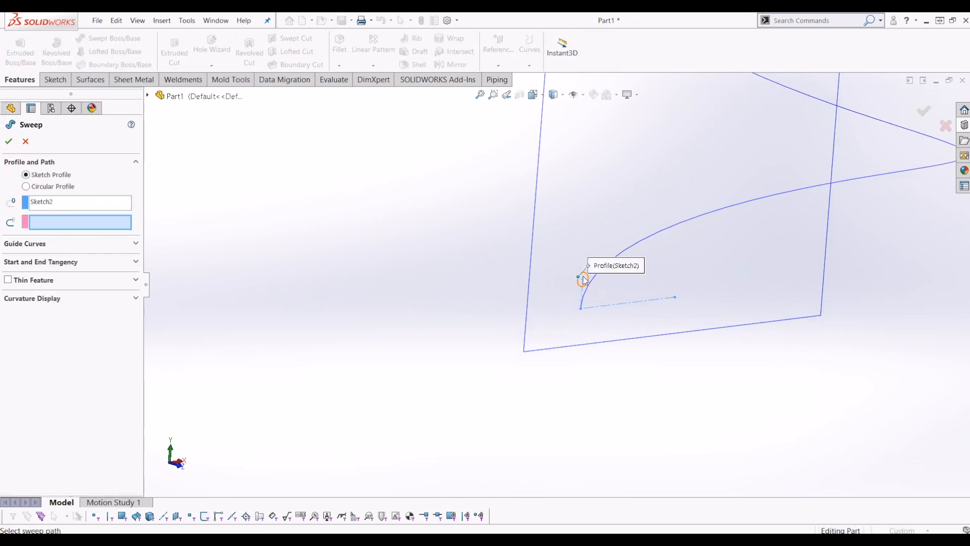
mouse_move(661, 235)
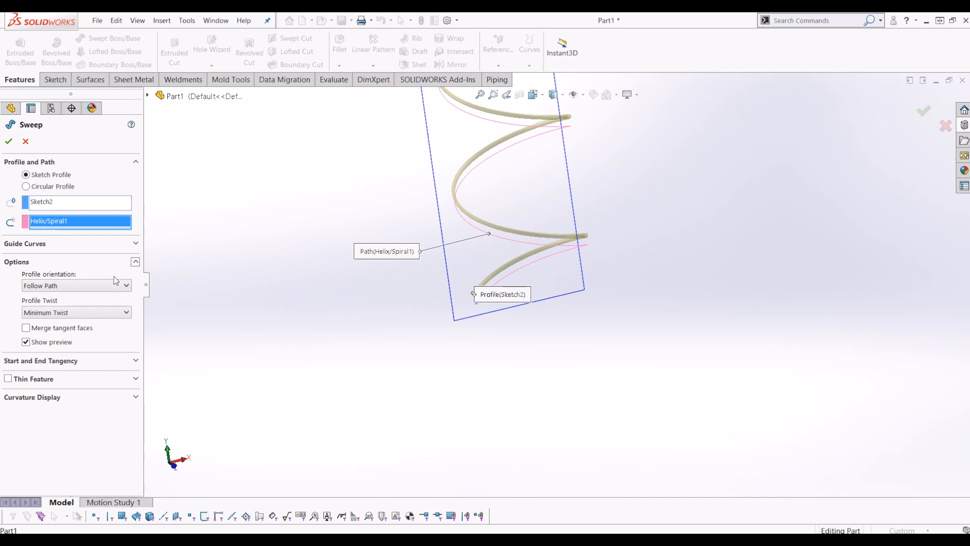
click(75, 312)
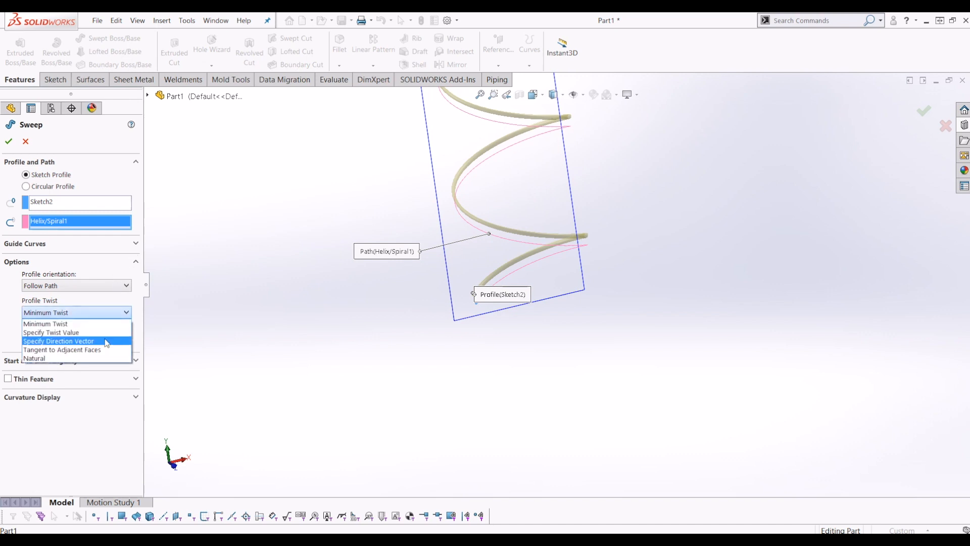
click(52, 333)
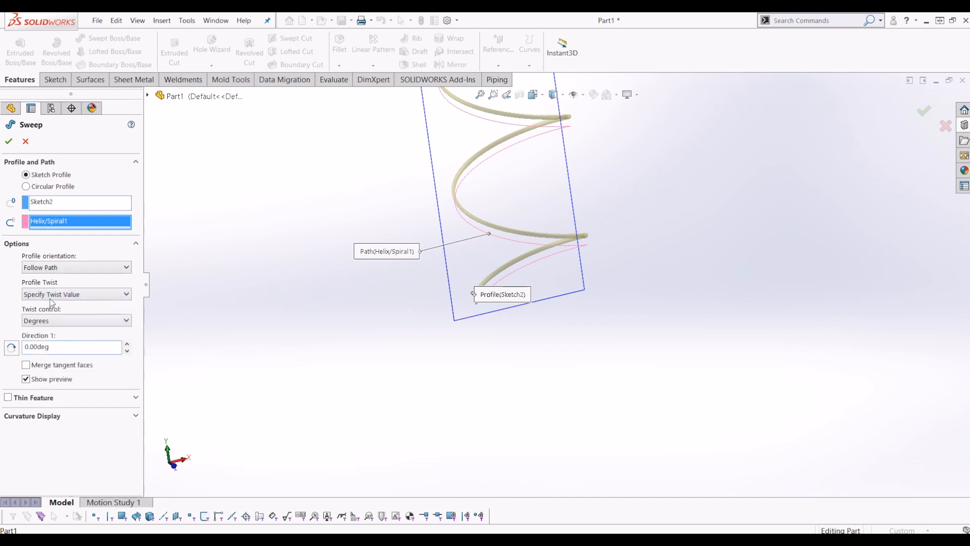
click(74, 320)
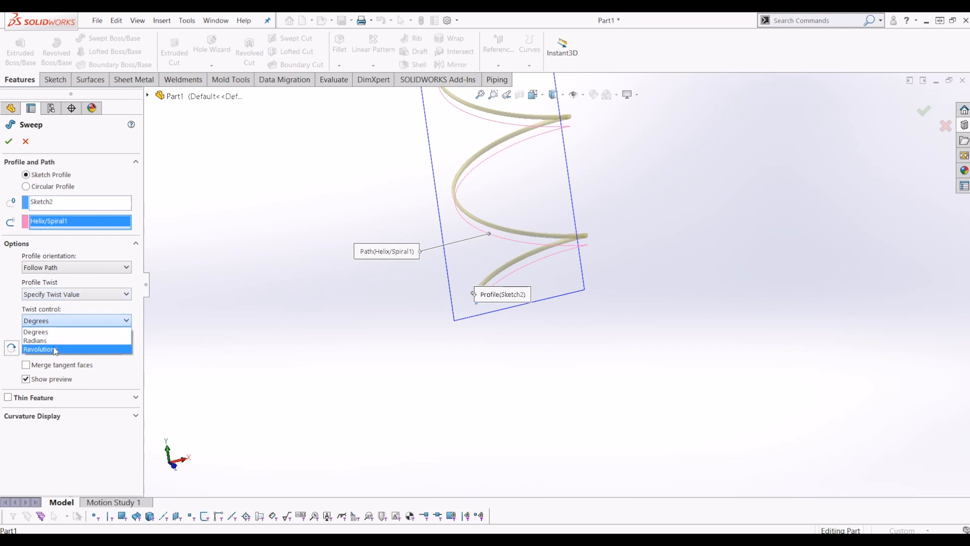
click(38, 349)
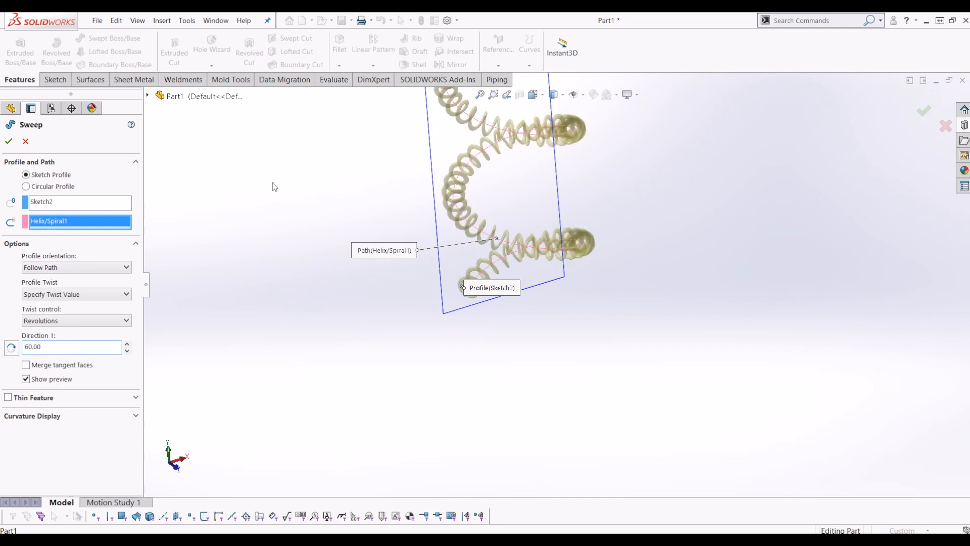
click(8, 142)
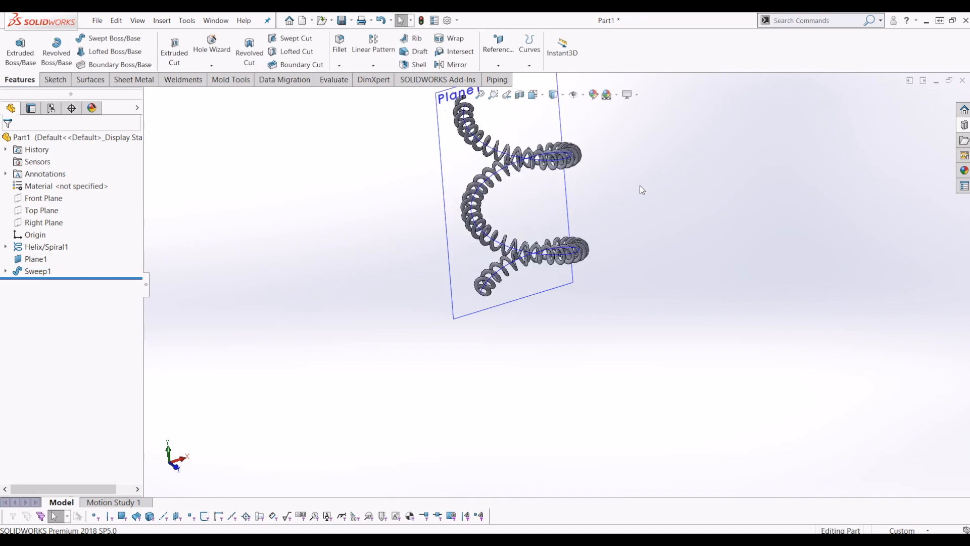
Step: Hide Plane1 and zoom in and out to inspect the twisted coil
right_click(501, 185)
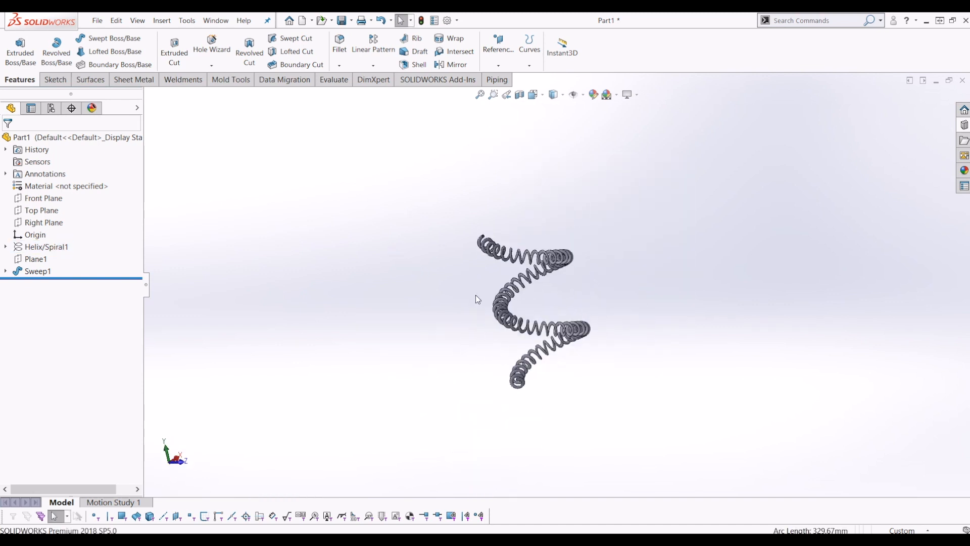
scroll(up, 3)
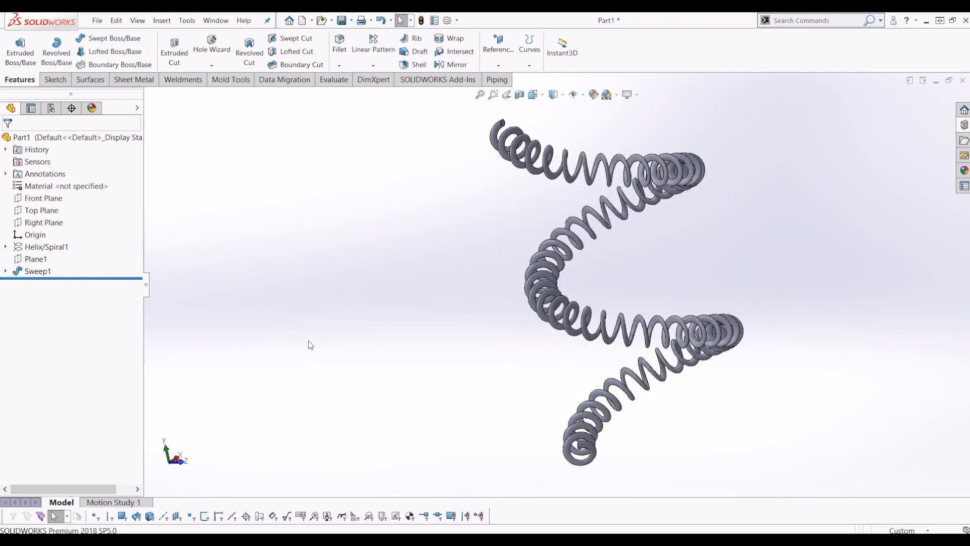
scroll(down, 3)
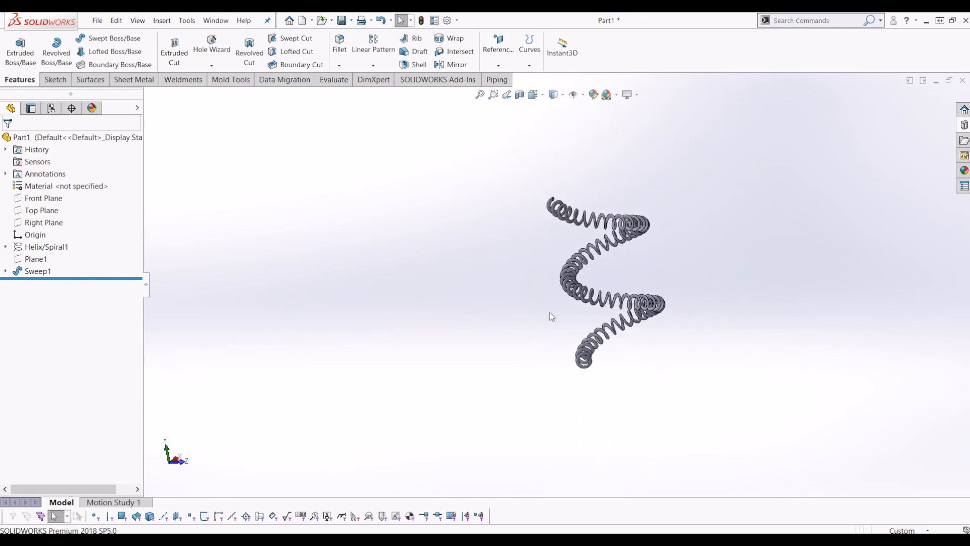